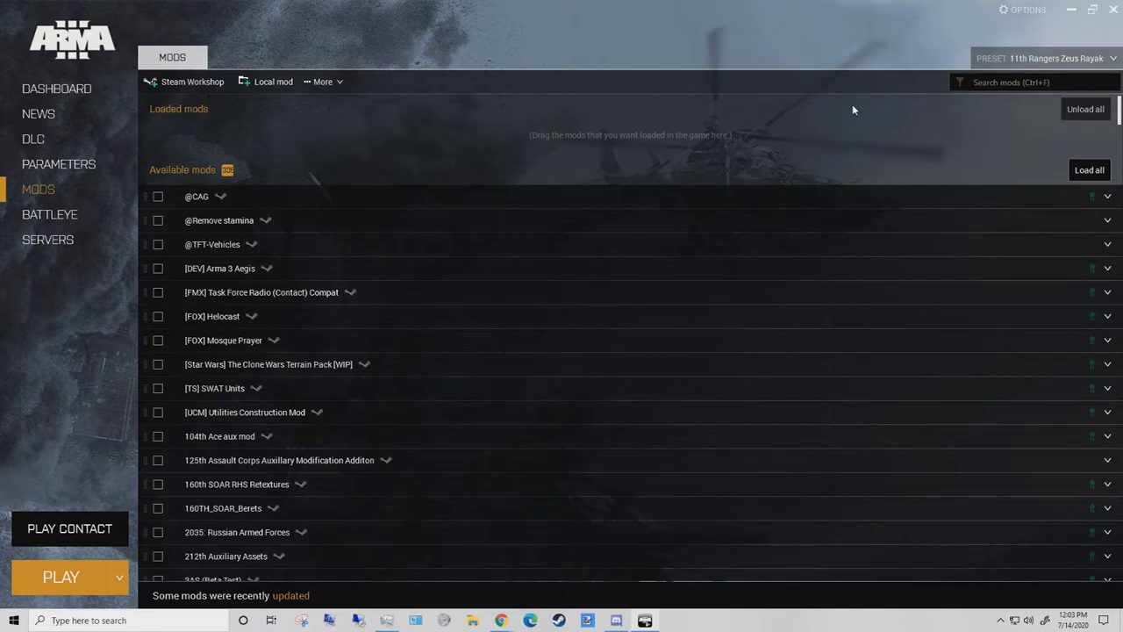
Filter the Mods list by searching for 'task force'
left_click(1036, 82)
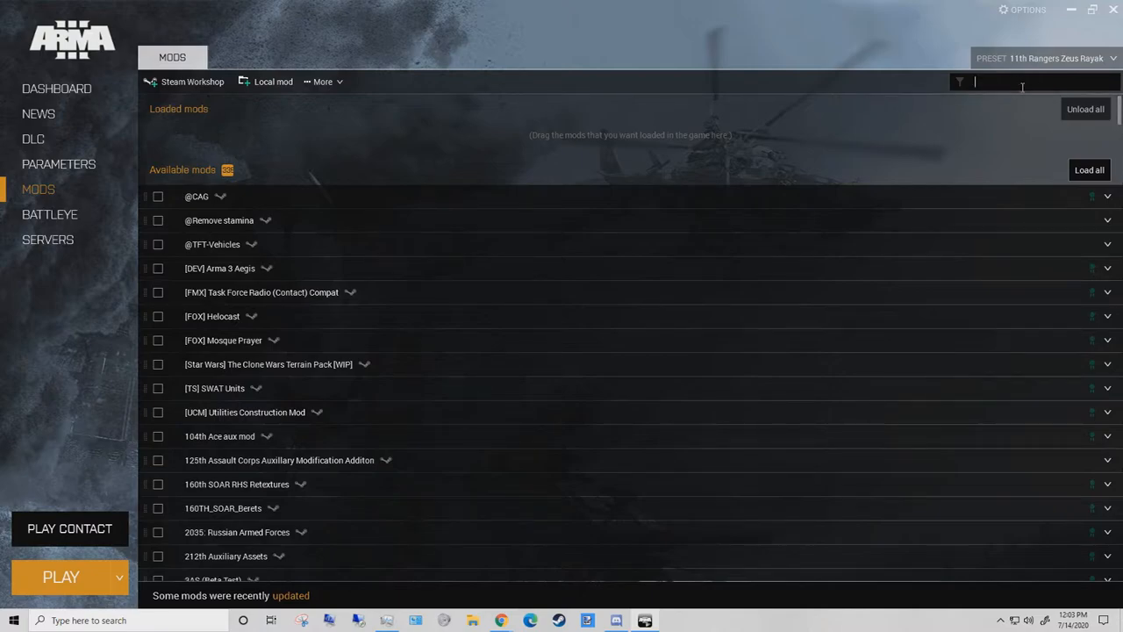
type("task fo")
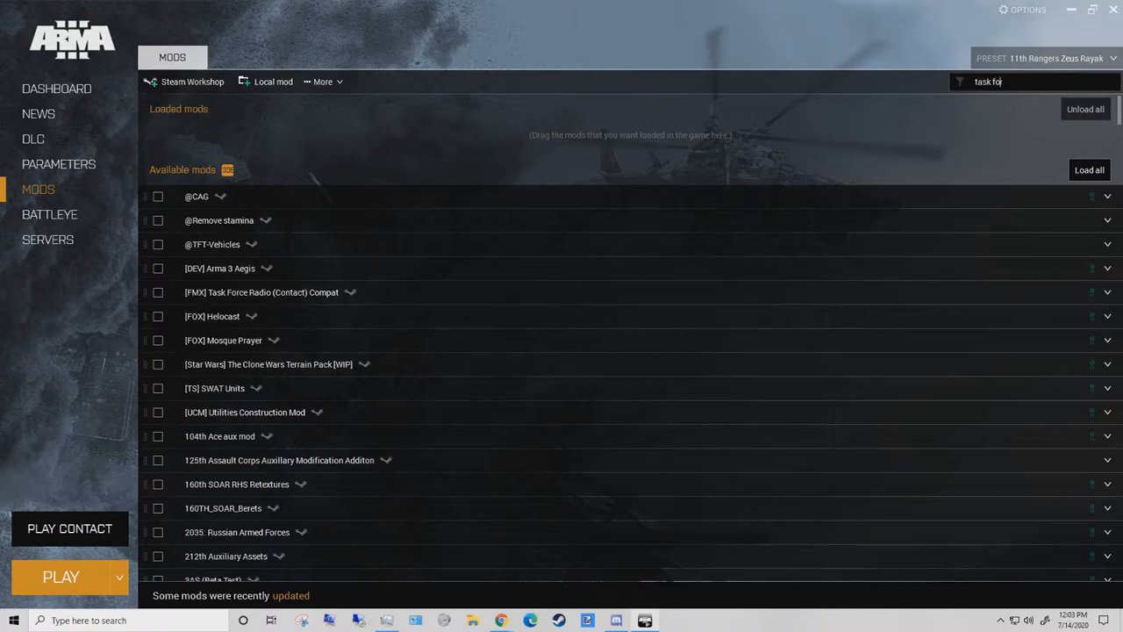
type("rce")
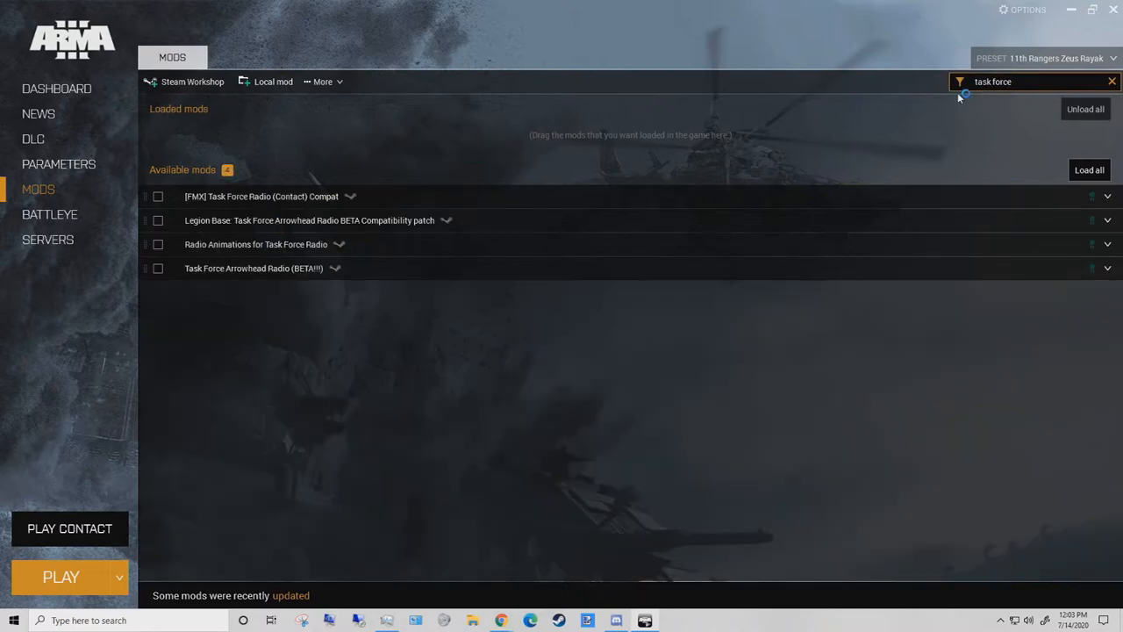
mouse_move(274, 280)
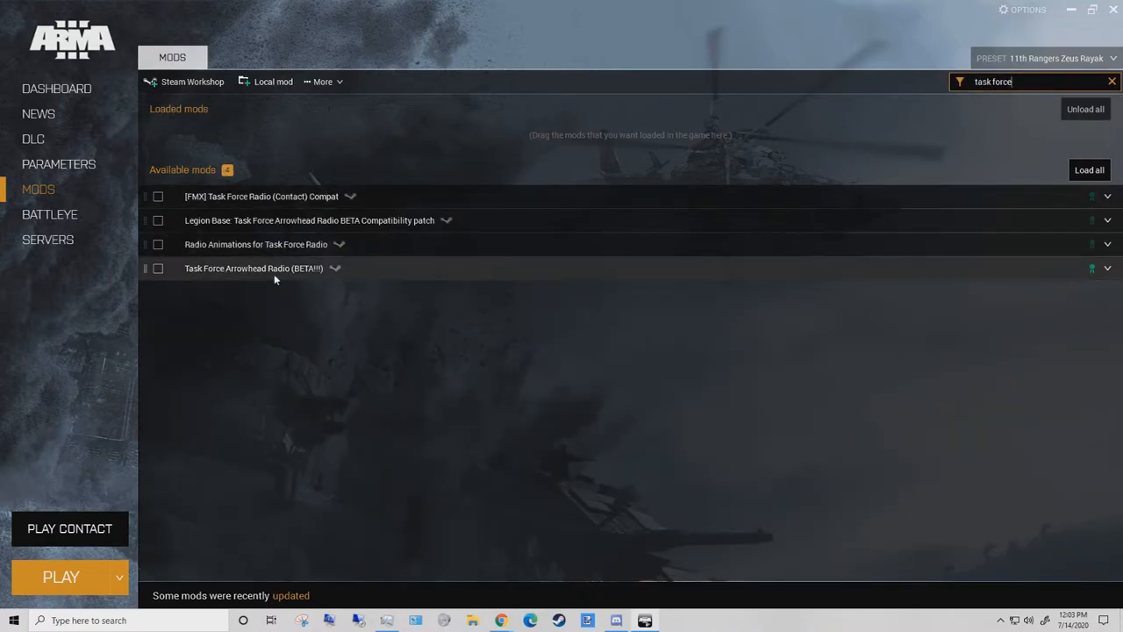
mouse_move(344, 268)
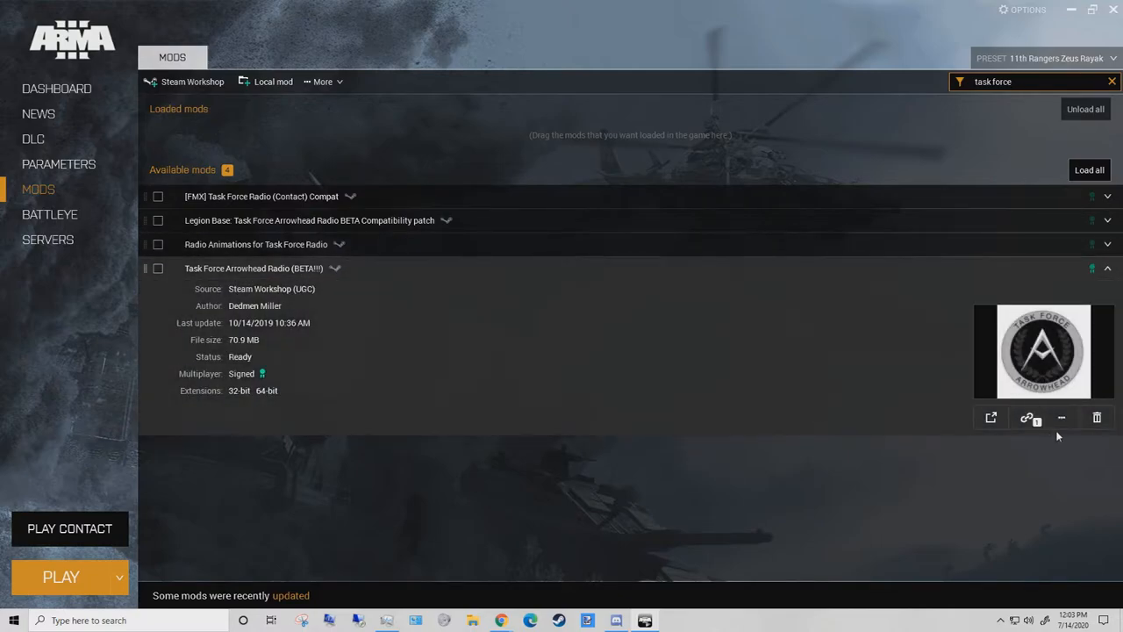
Open the Task Force Arrowhead Radio mod's Workshop folder in Explorer, accepting the cache warning
left_click(1060, 417)
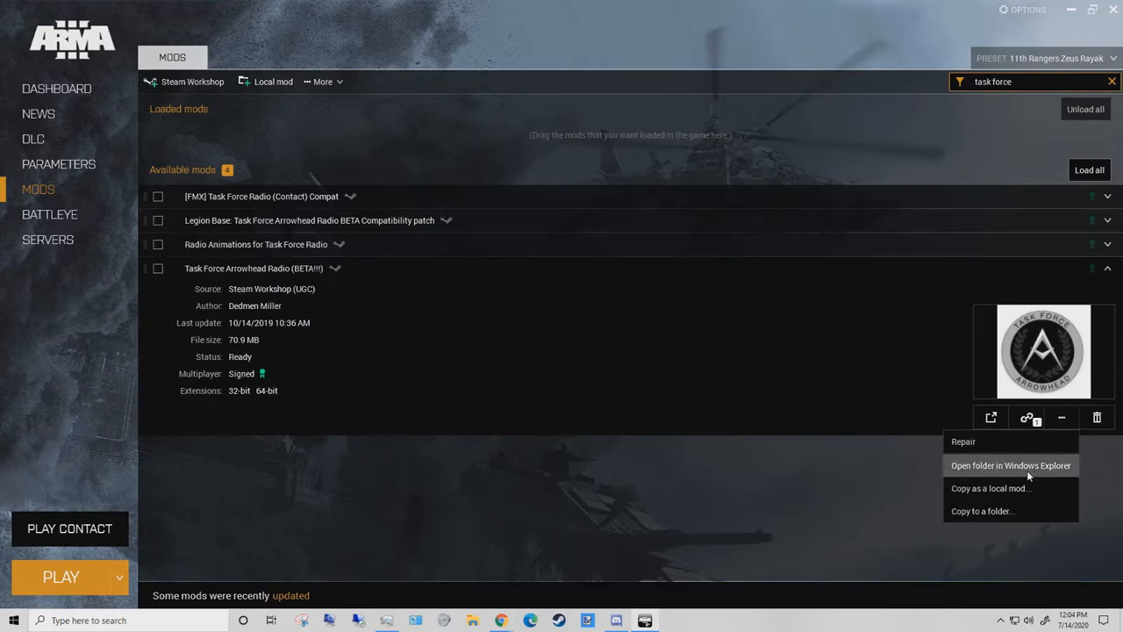
left_click(1011, 465)
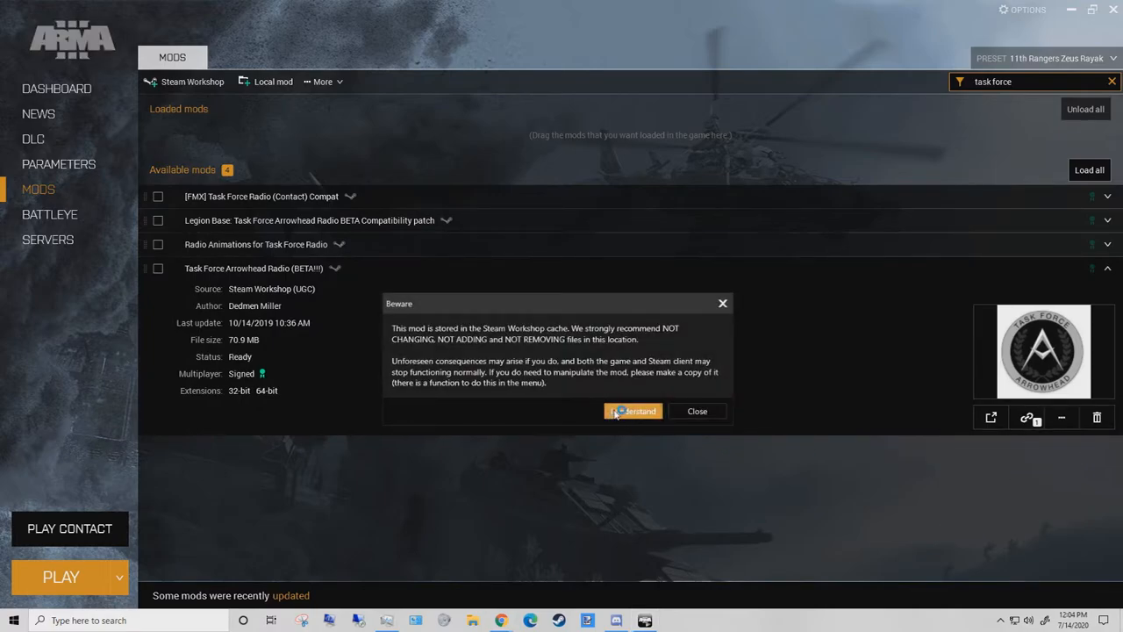
left_click(632, 411)
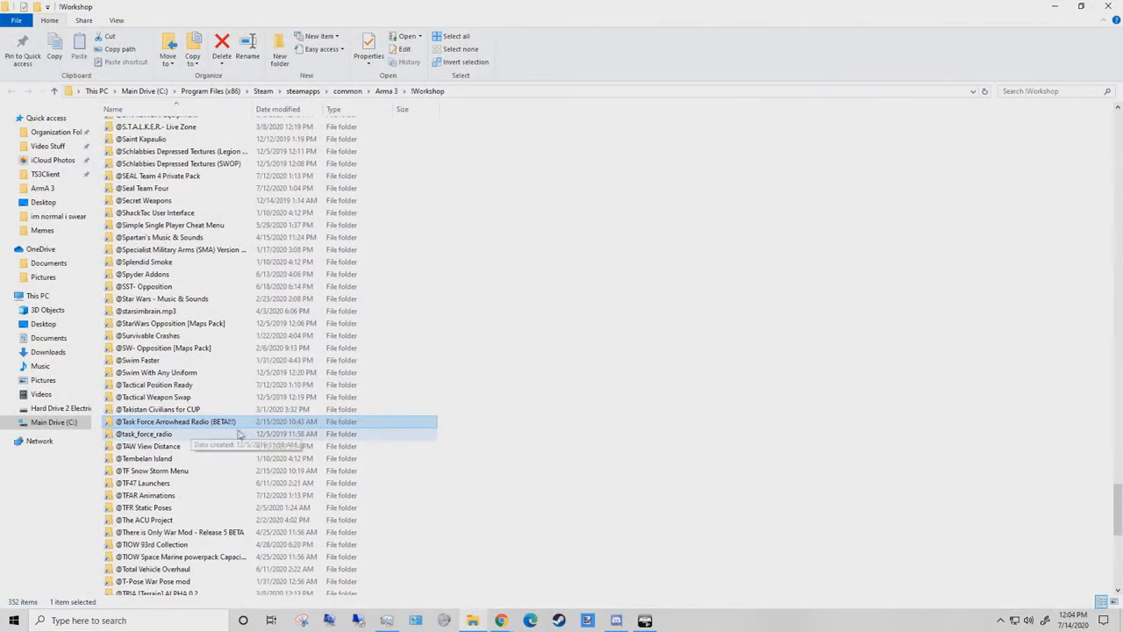
mouse_move(388, 415)
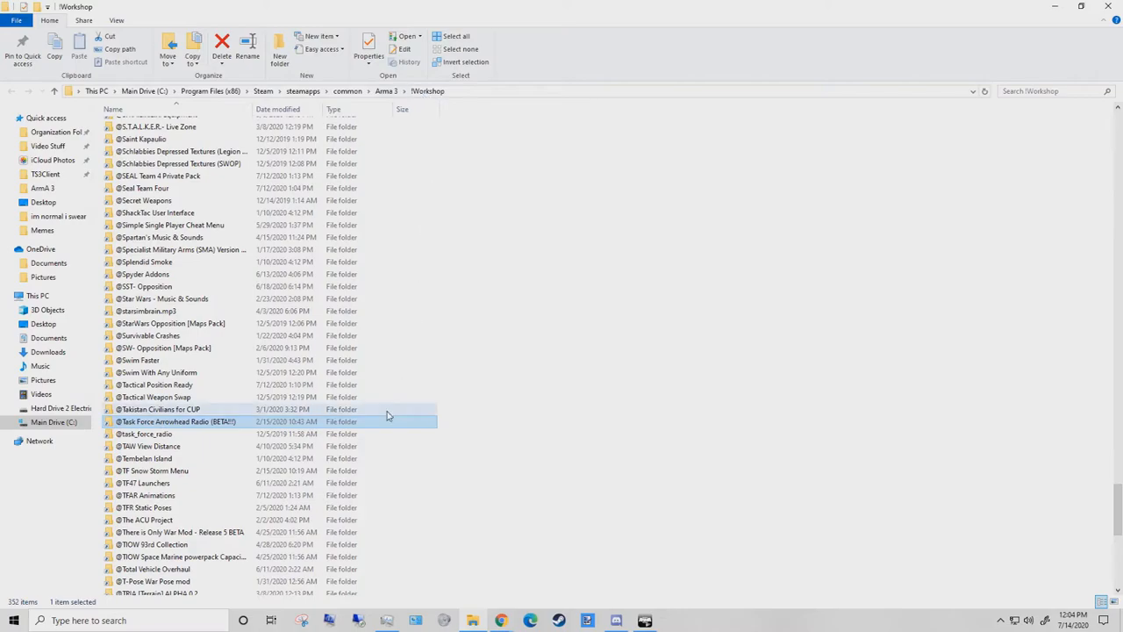
Navigate into the mod's teamspeak subfolder and select the task_force_radio add-on file
double_click(177, 421)
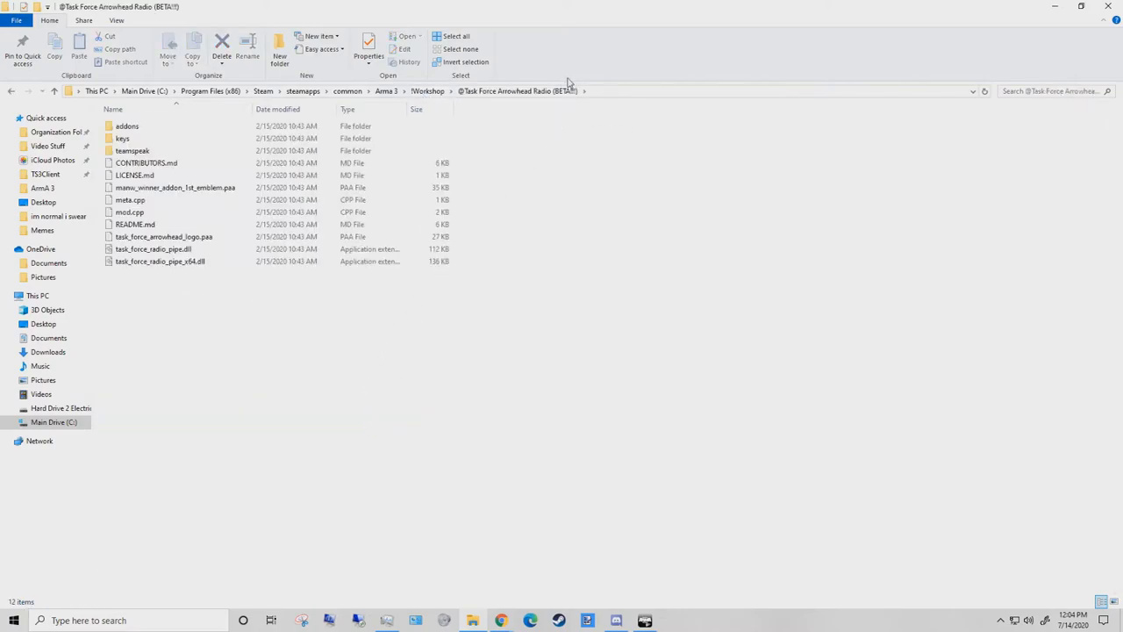
mouse_move(590, 106)
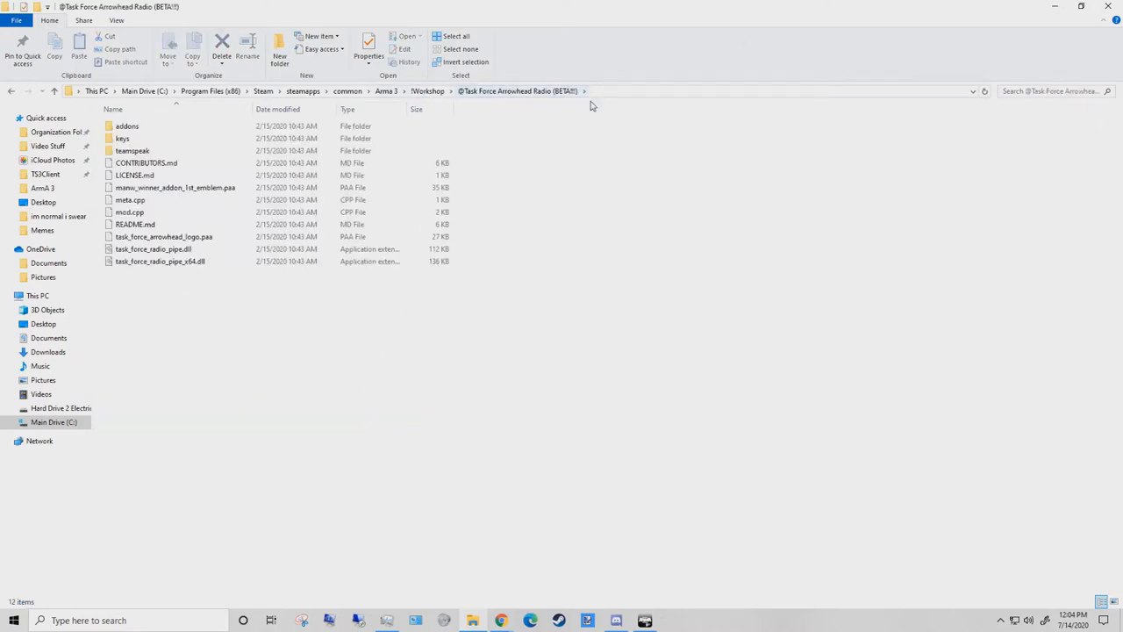
left_click(131, 151)
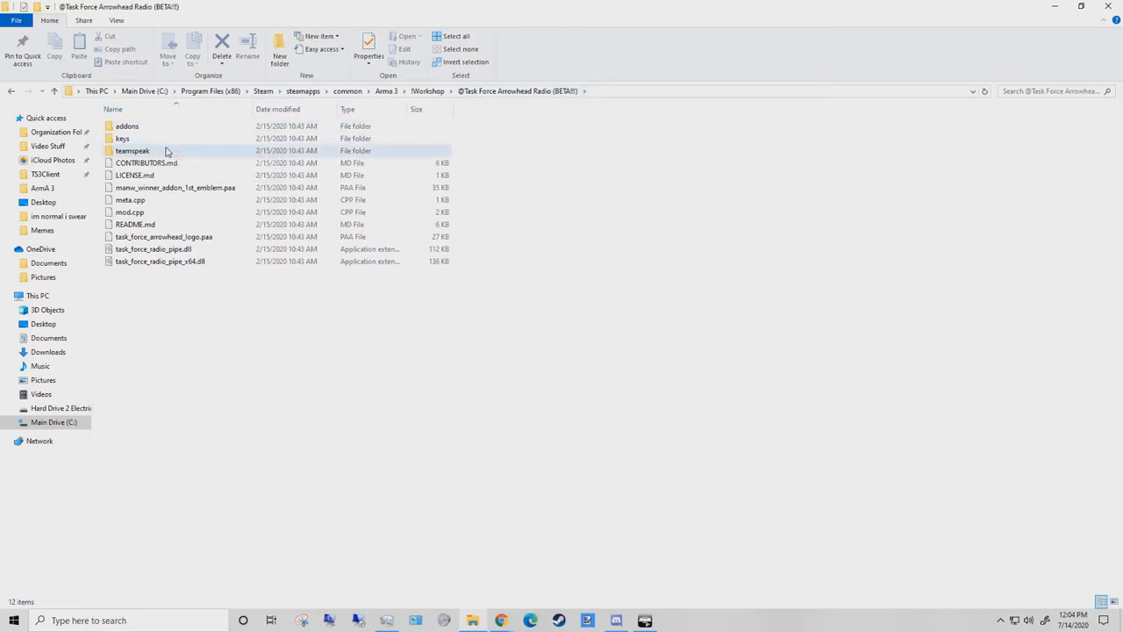
double_click(131, 151)
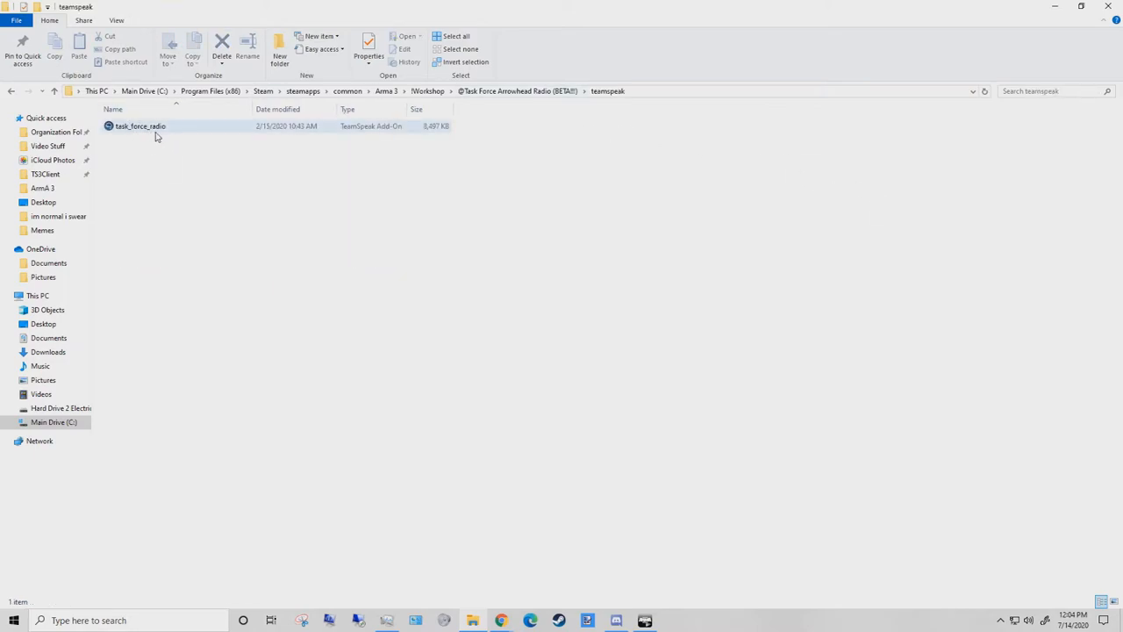
left_click(141, 126)
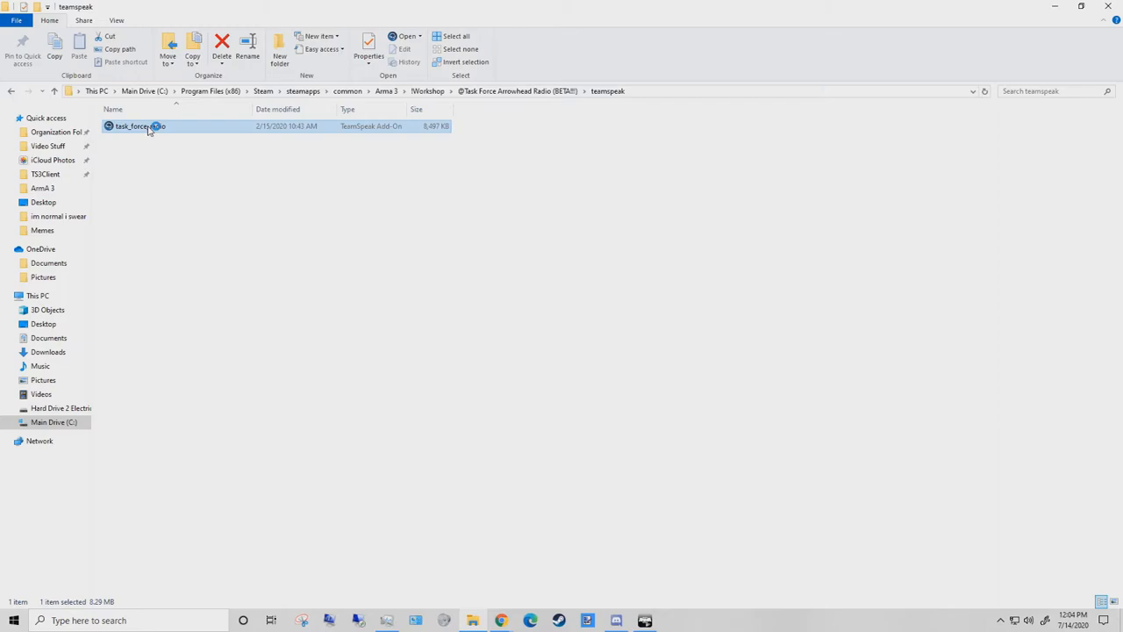
Install the task_force_radio add-on, trusting the plugin and activating it
double_click(140, 127)
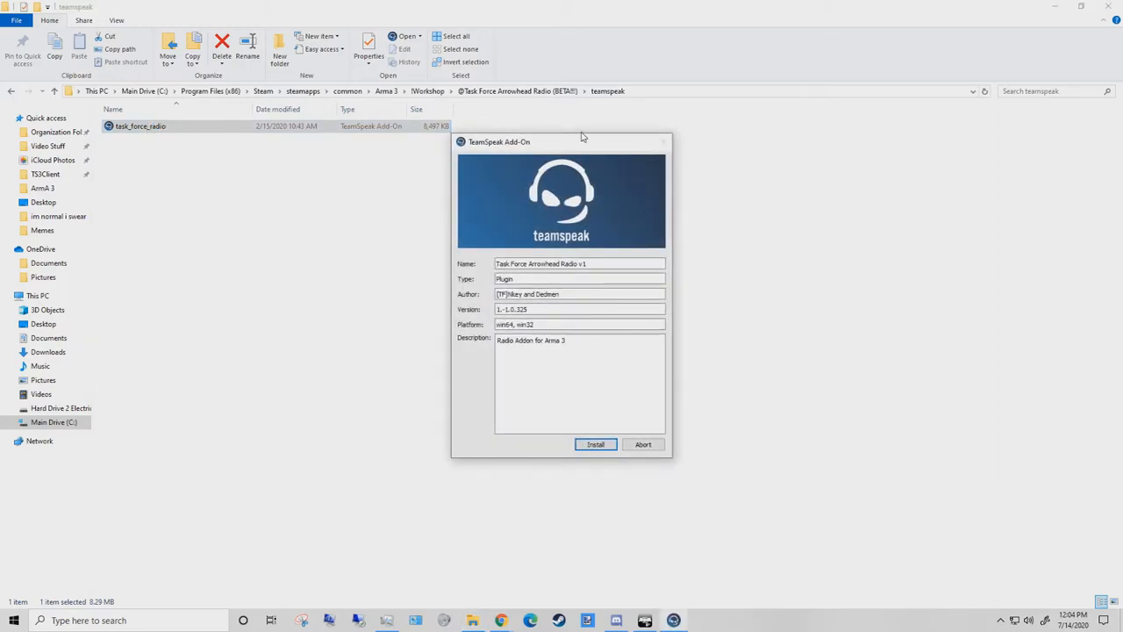
mouse_move(548, 301)
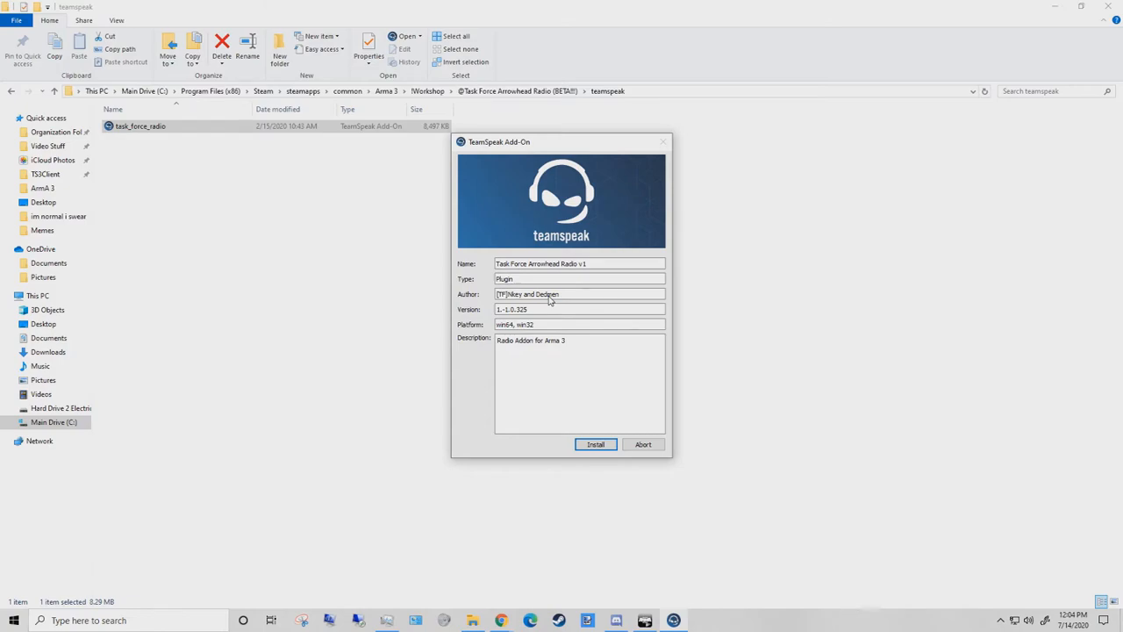
mouse_move(568, 337)
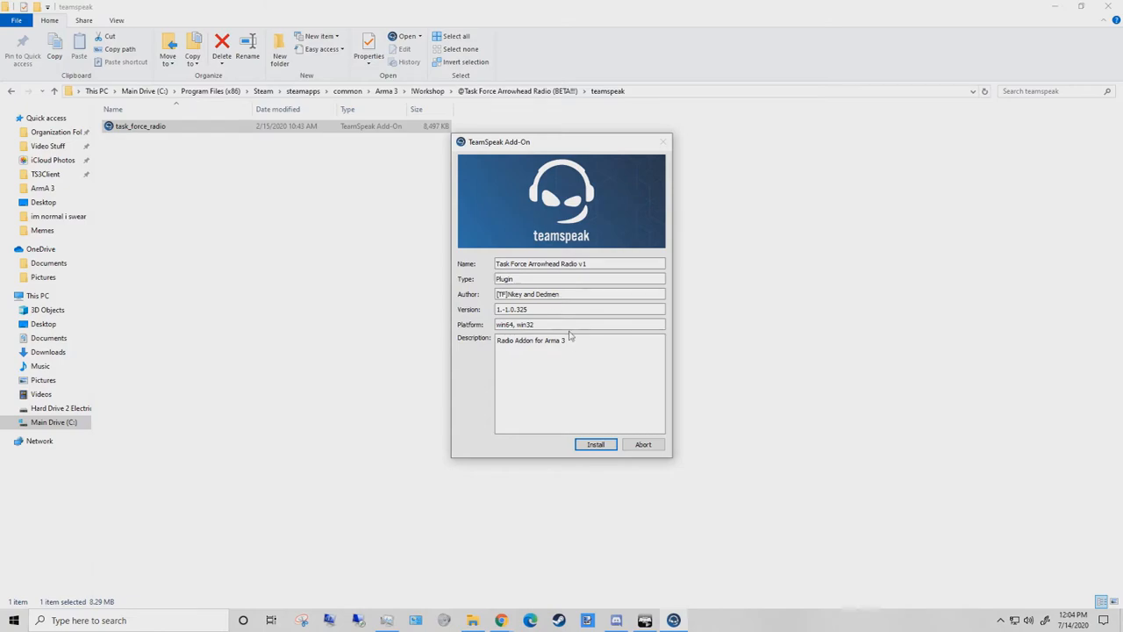
left_click(597, 444)
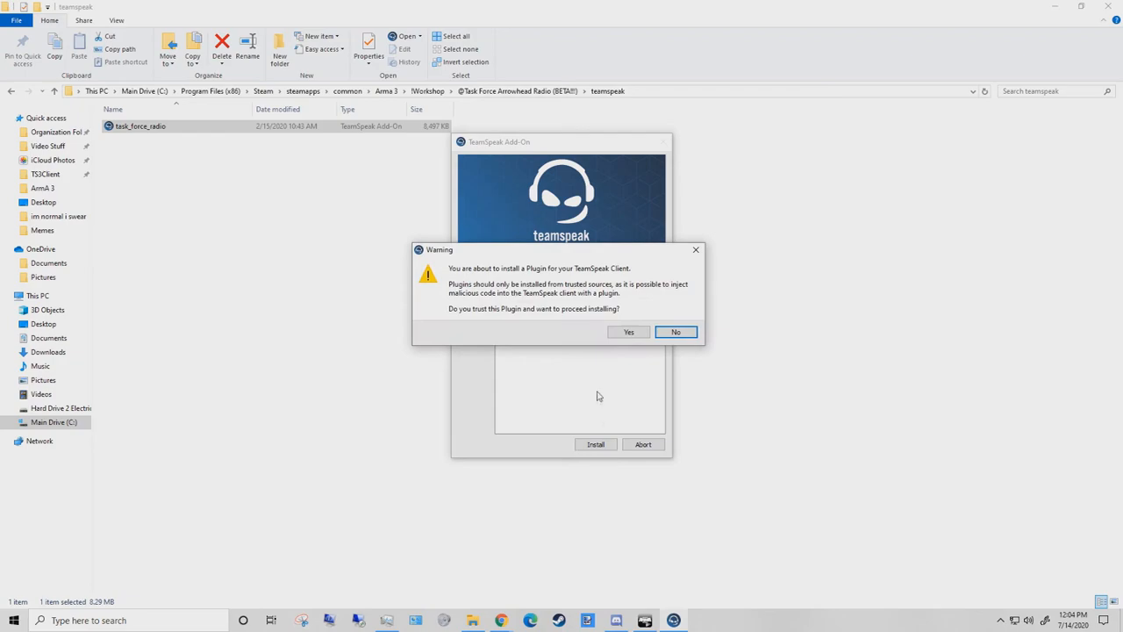
mouse_move(630, 295)
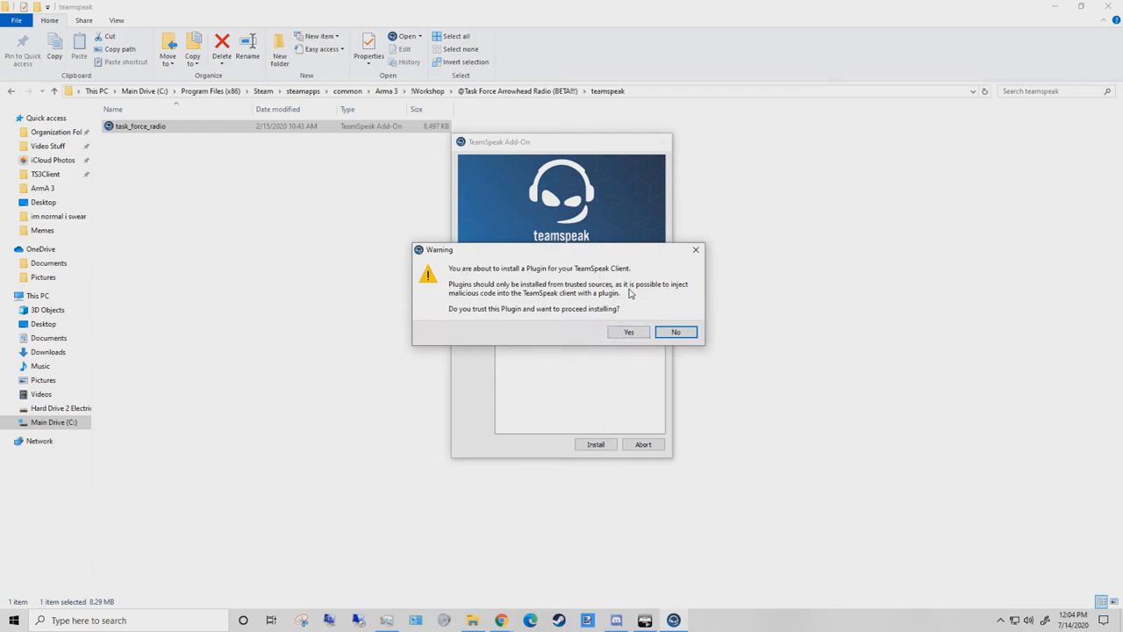
left_click(628, 332)
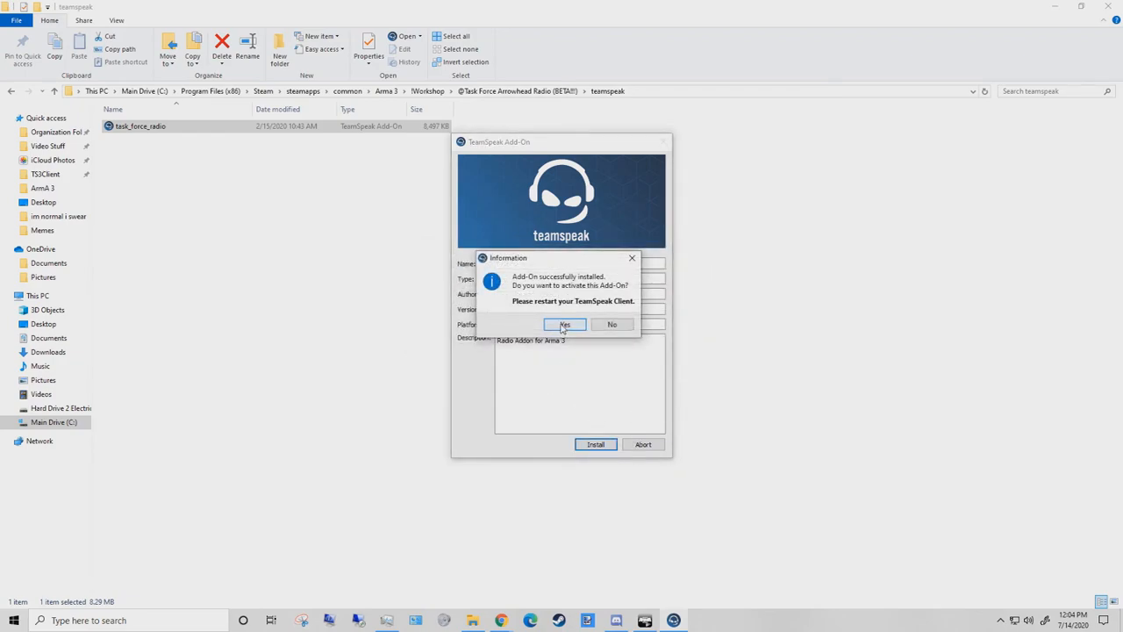
left_click(566, 323)
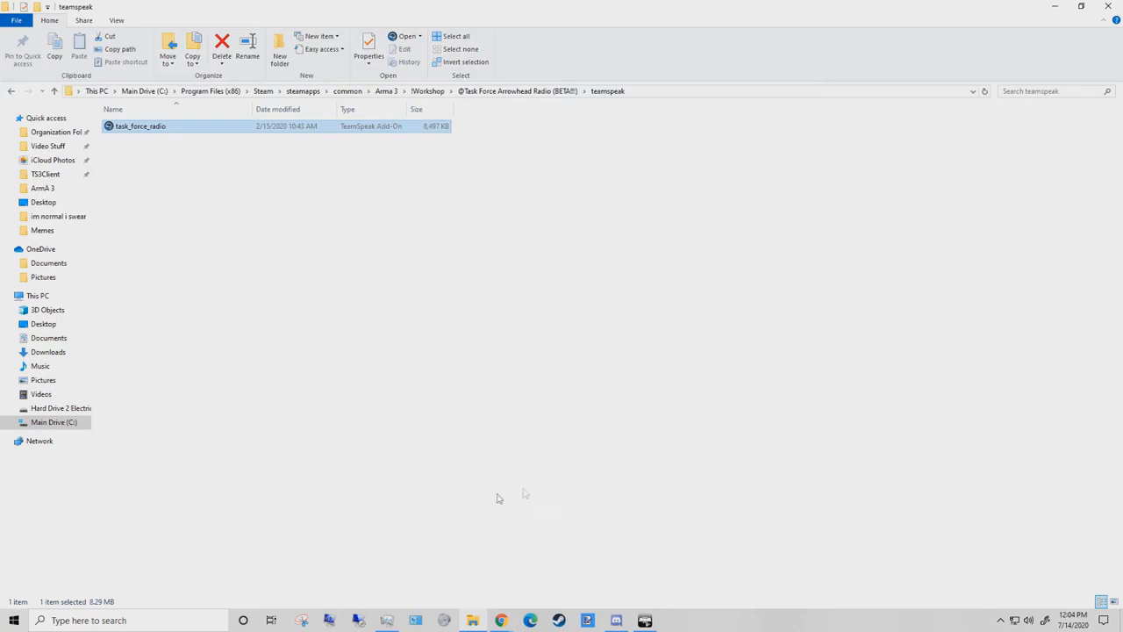
Launch TeamSpeak 3 Client and open Tools > Options to check the enabled plugins
left_click(14, 620)
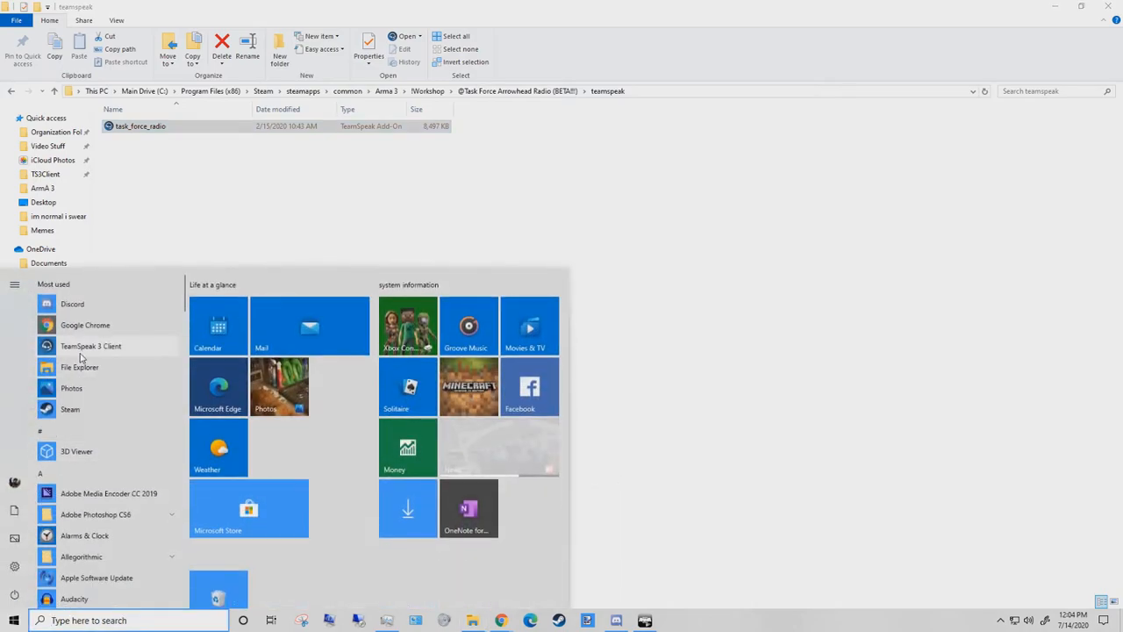
left_click(91, 346)
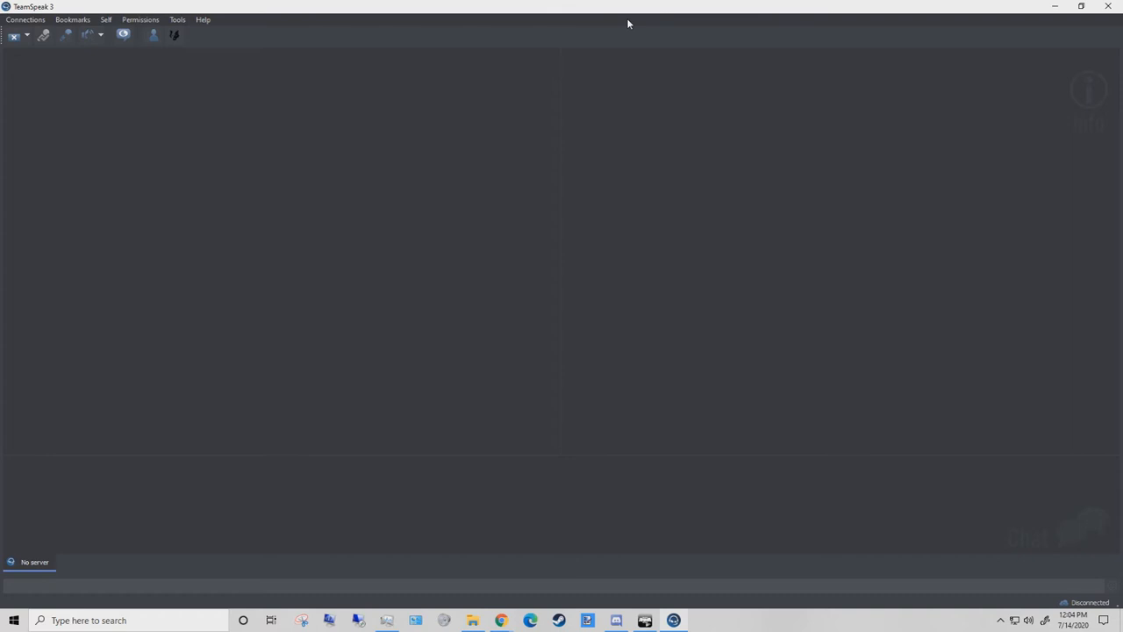
left_click(178, 19)
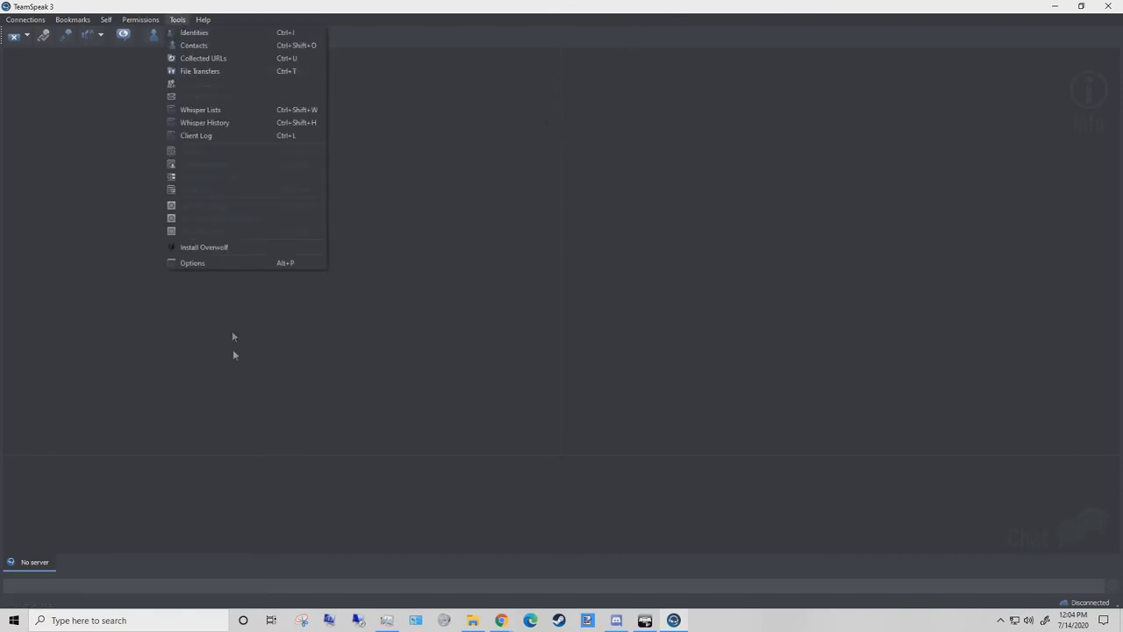
left_click(193, 263)
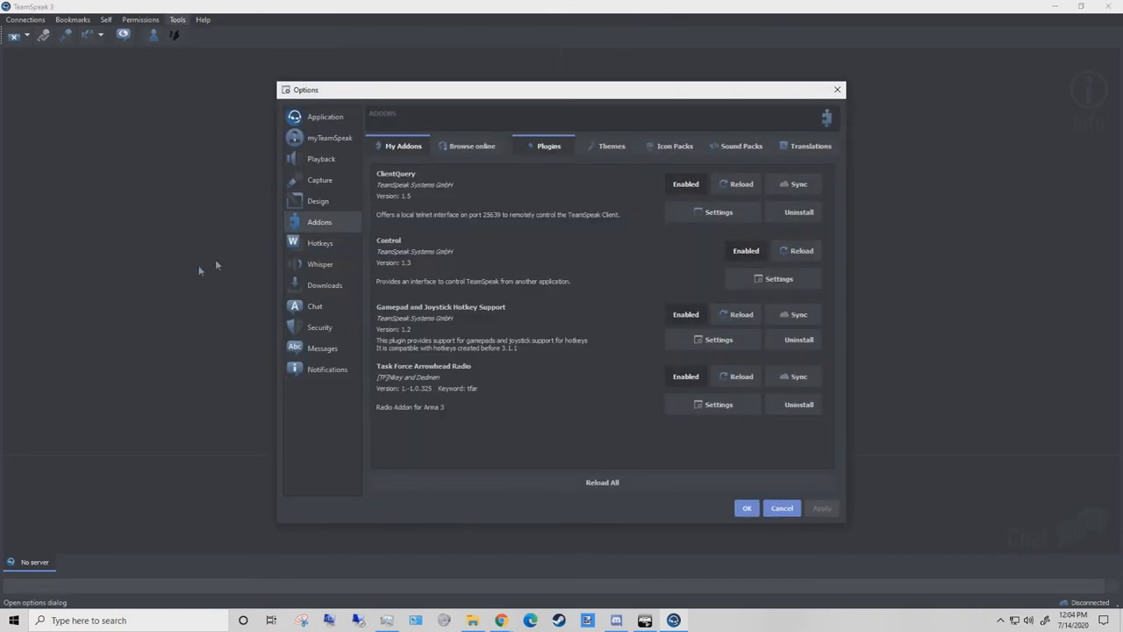
mouse_move(664, 389)
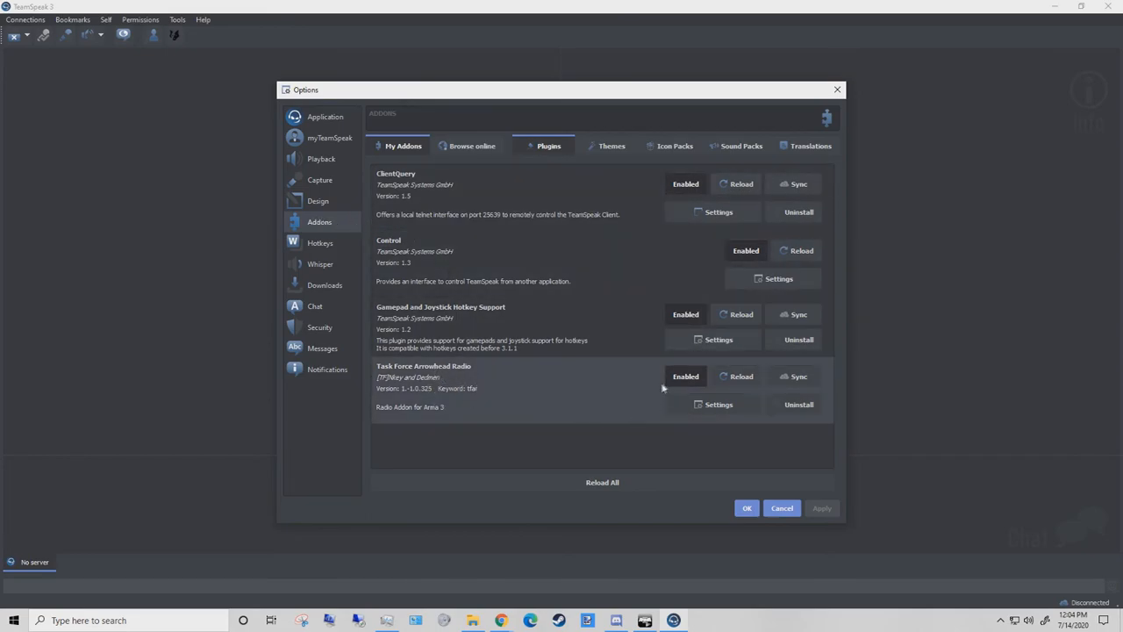
mouse_move(683, 388)
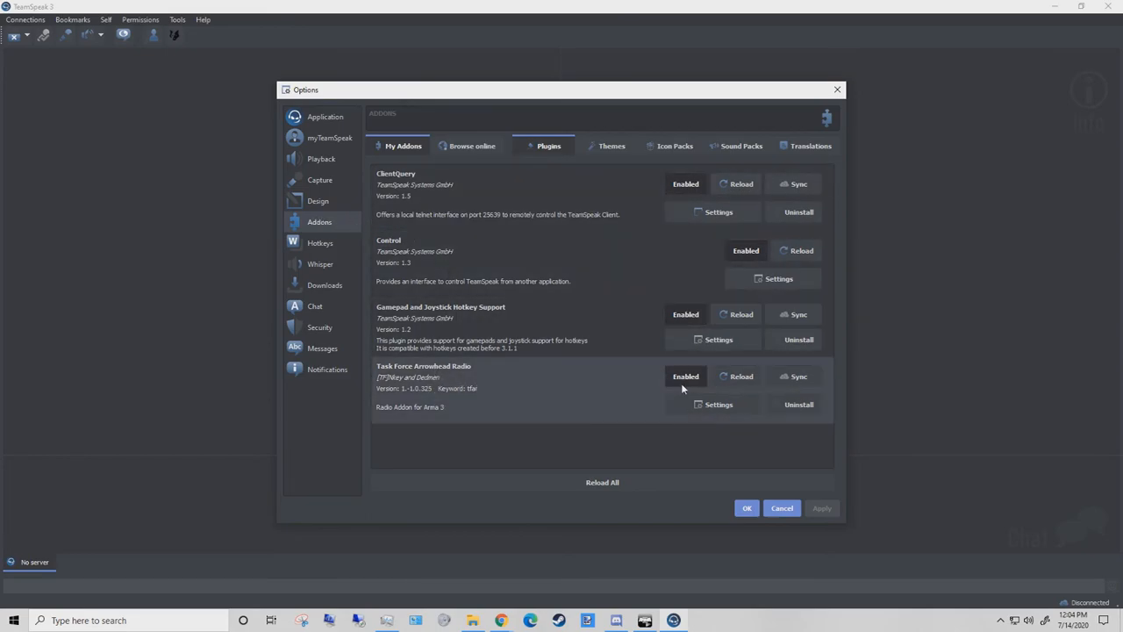